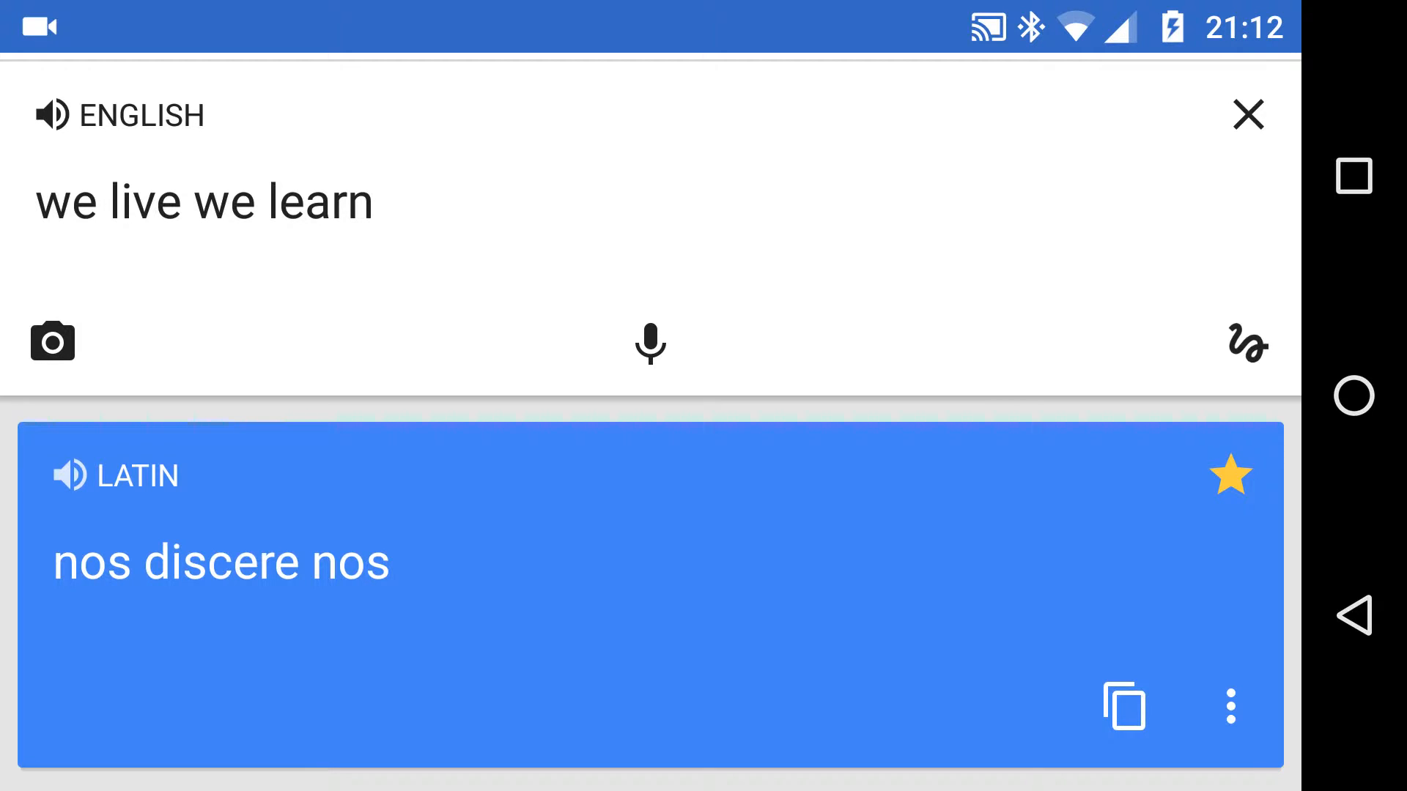
Reach the Phrasebook from the app menu and load the starred 'we live we learn' → 'nos discere nos' entry.
scroll(down, 3)
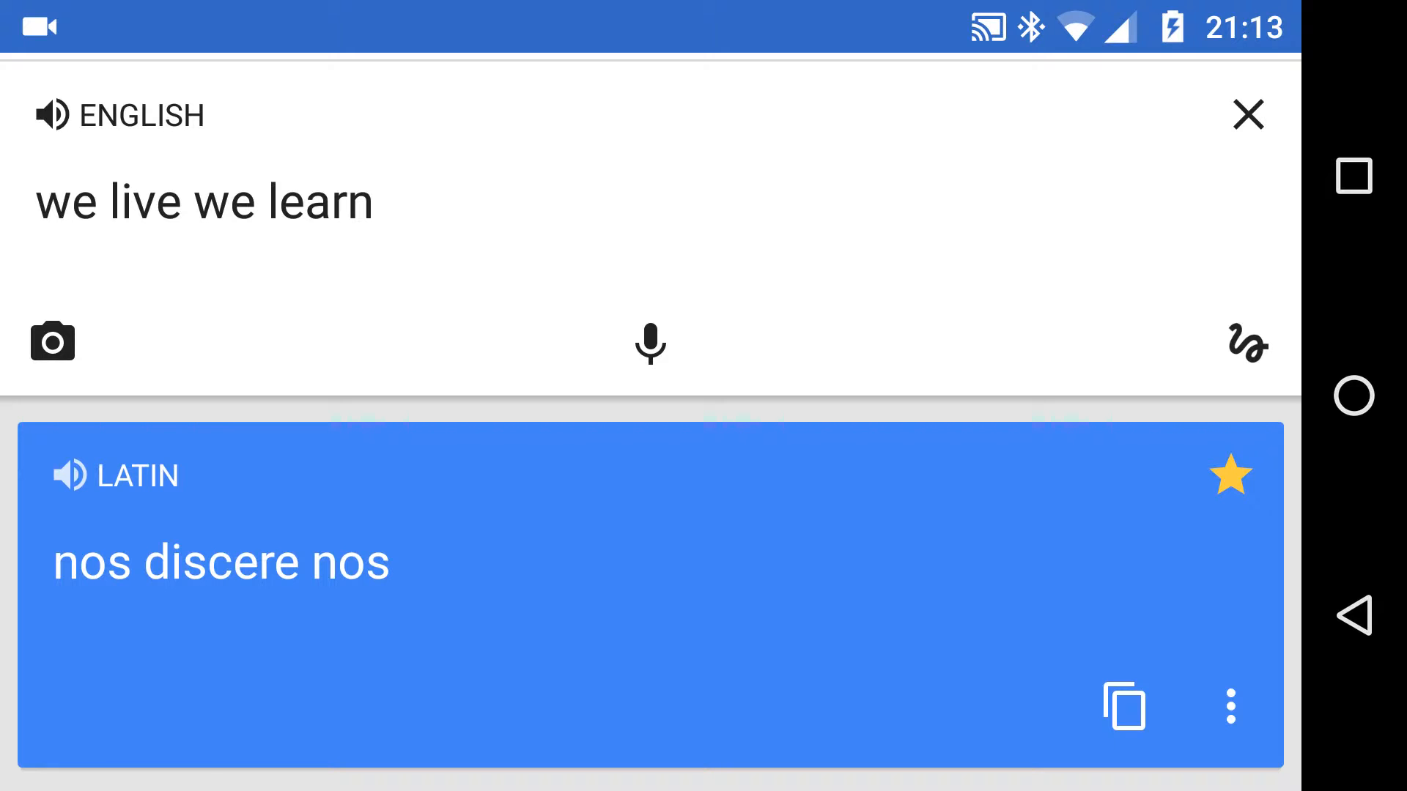
scroll(down, 3)
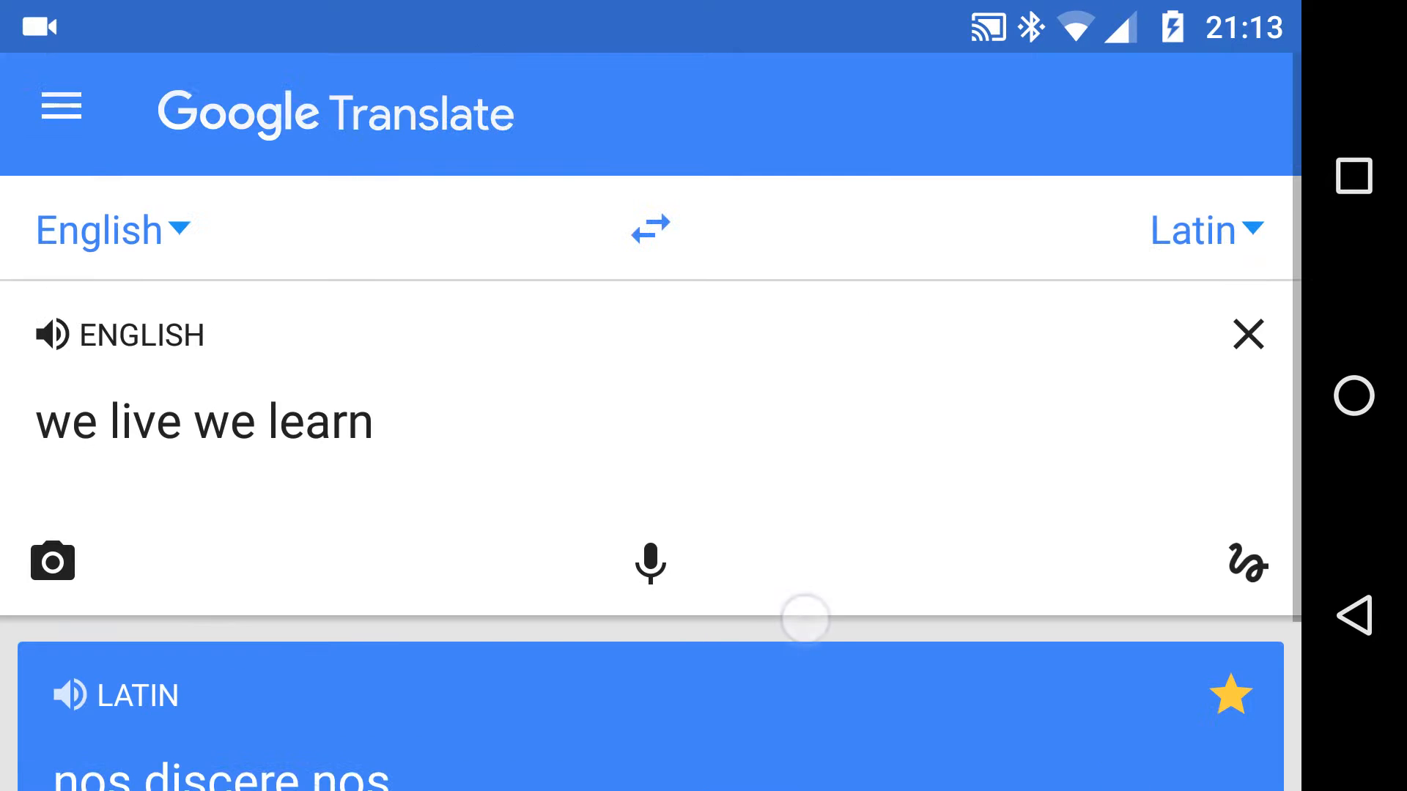
click(60, 107)
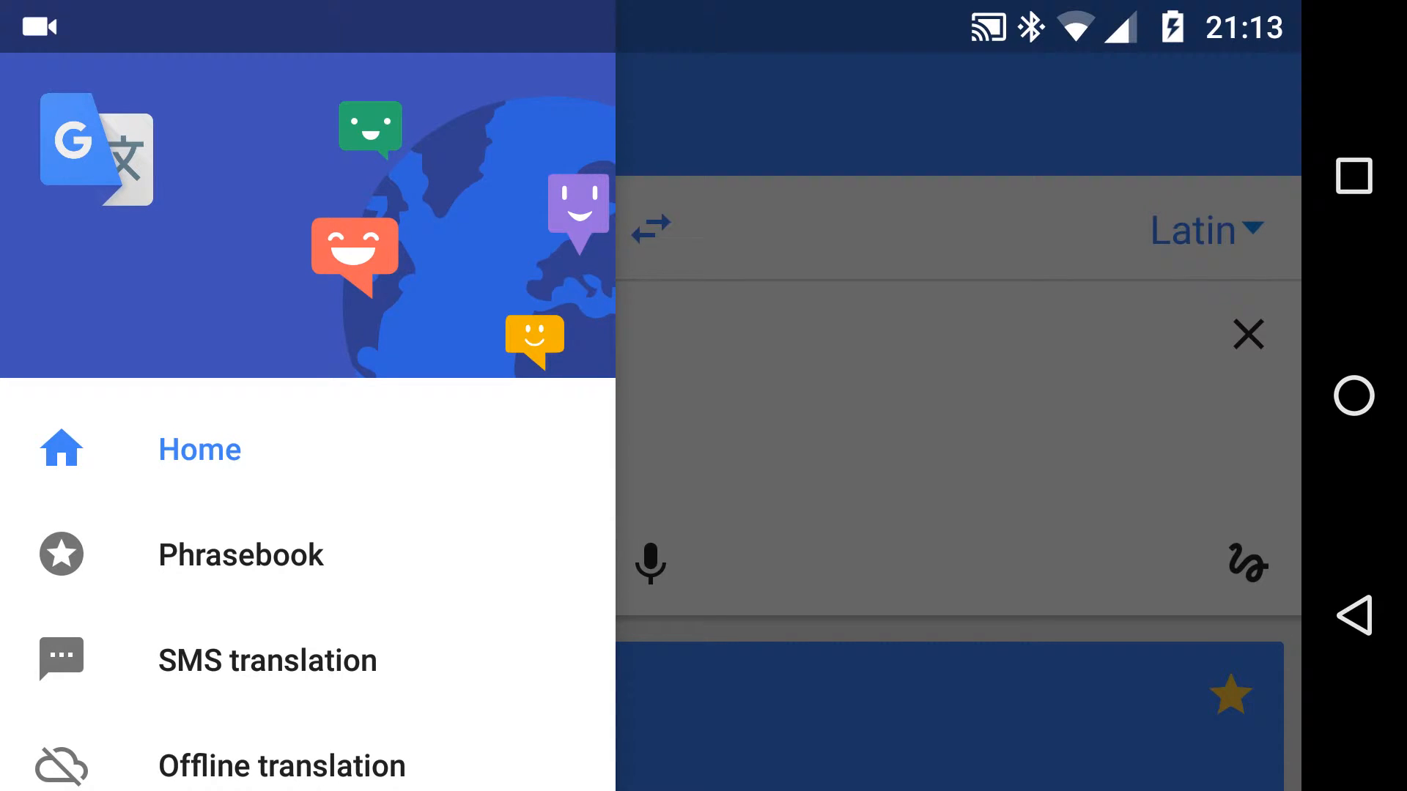
scroll(down, 3)
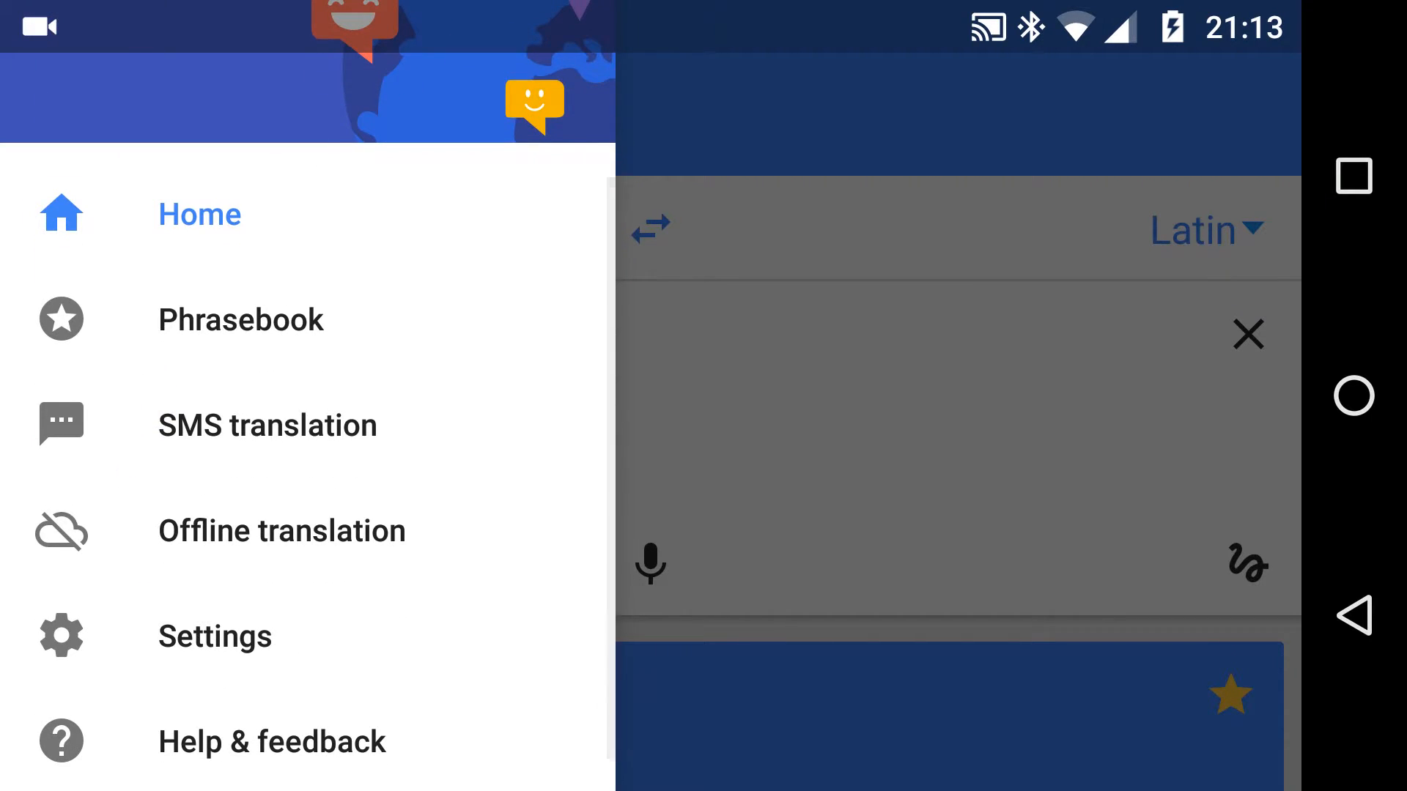
click(240, 318)
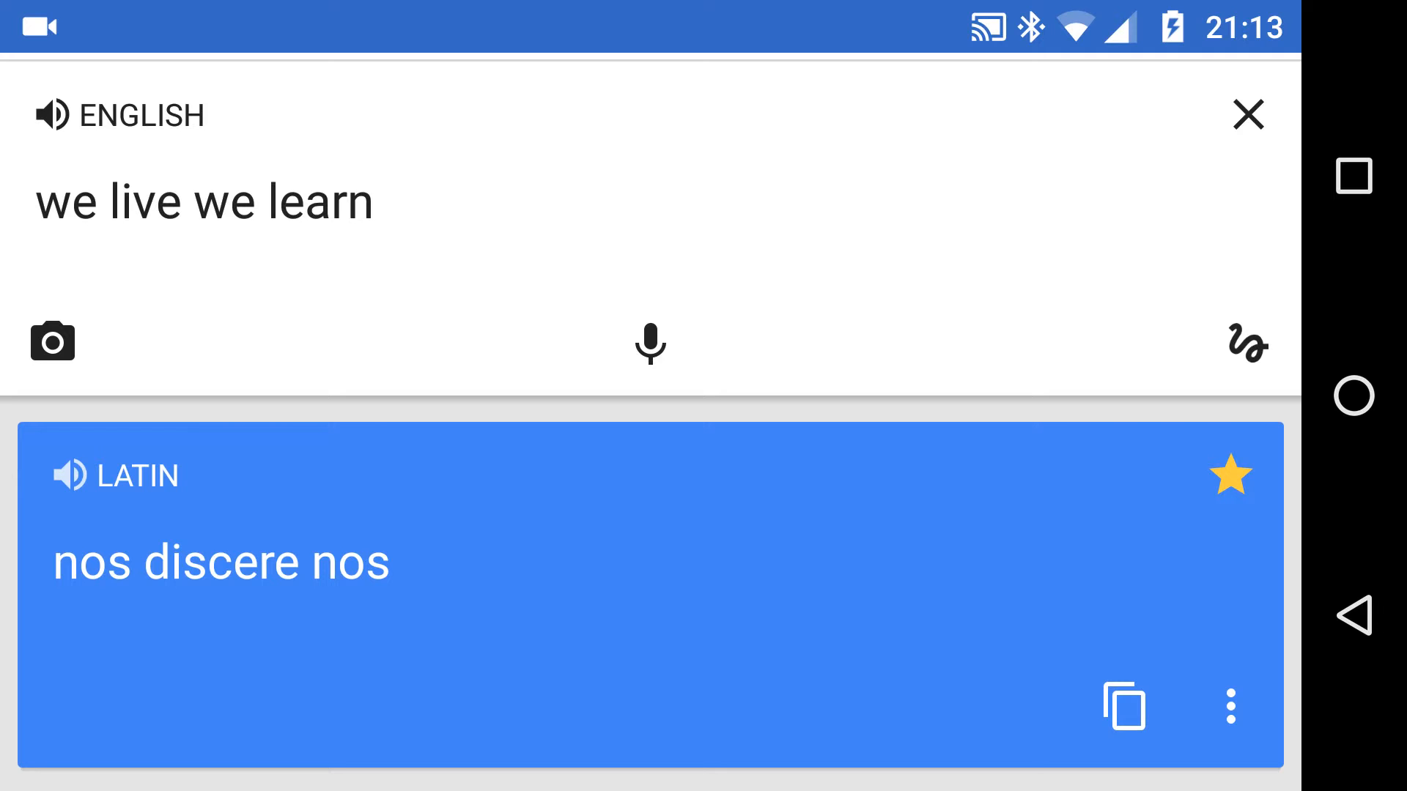
click(1229, 707)
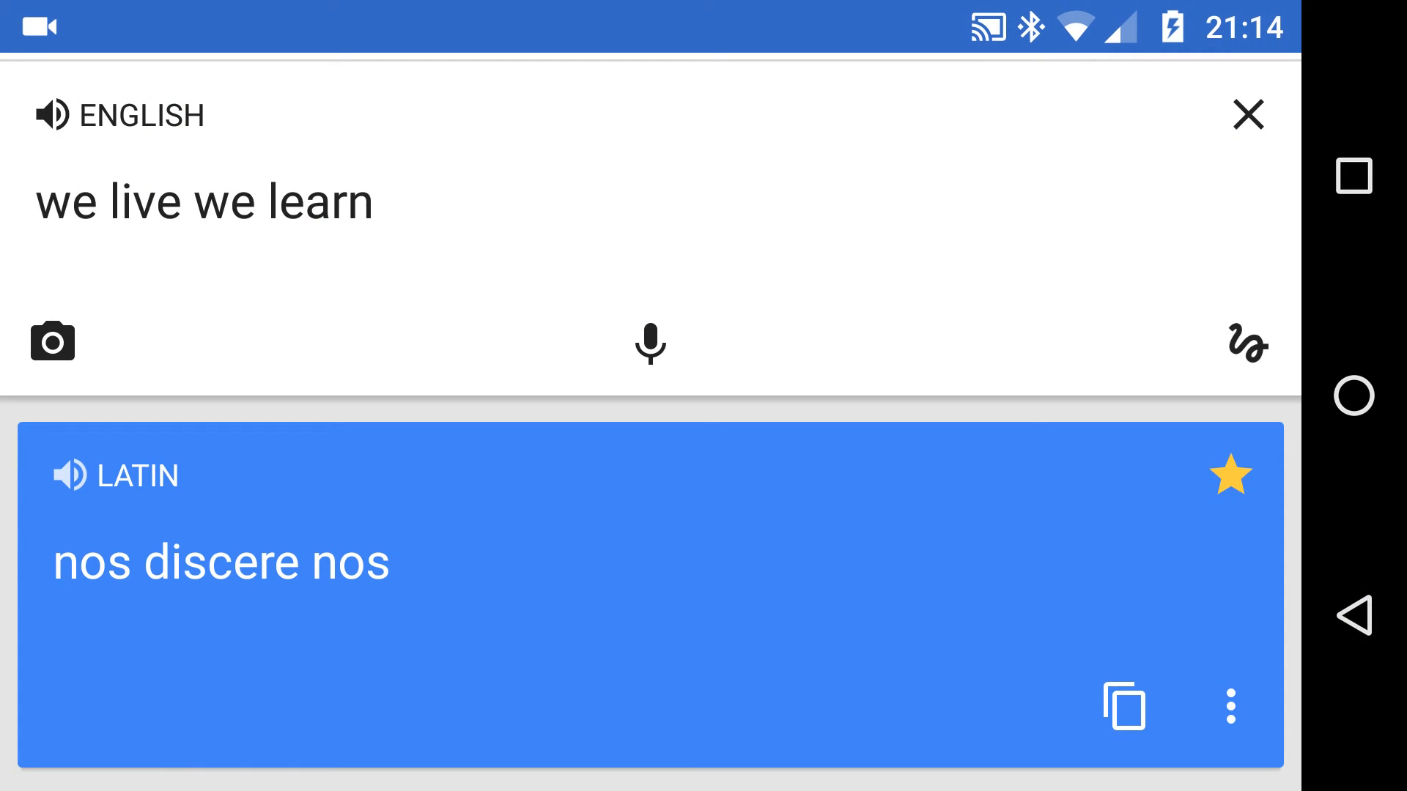
Reveal the share, full-screen and reverse-translate actions for the 'nos discere nos' card.
scroll(down, 3)
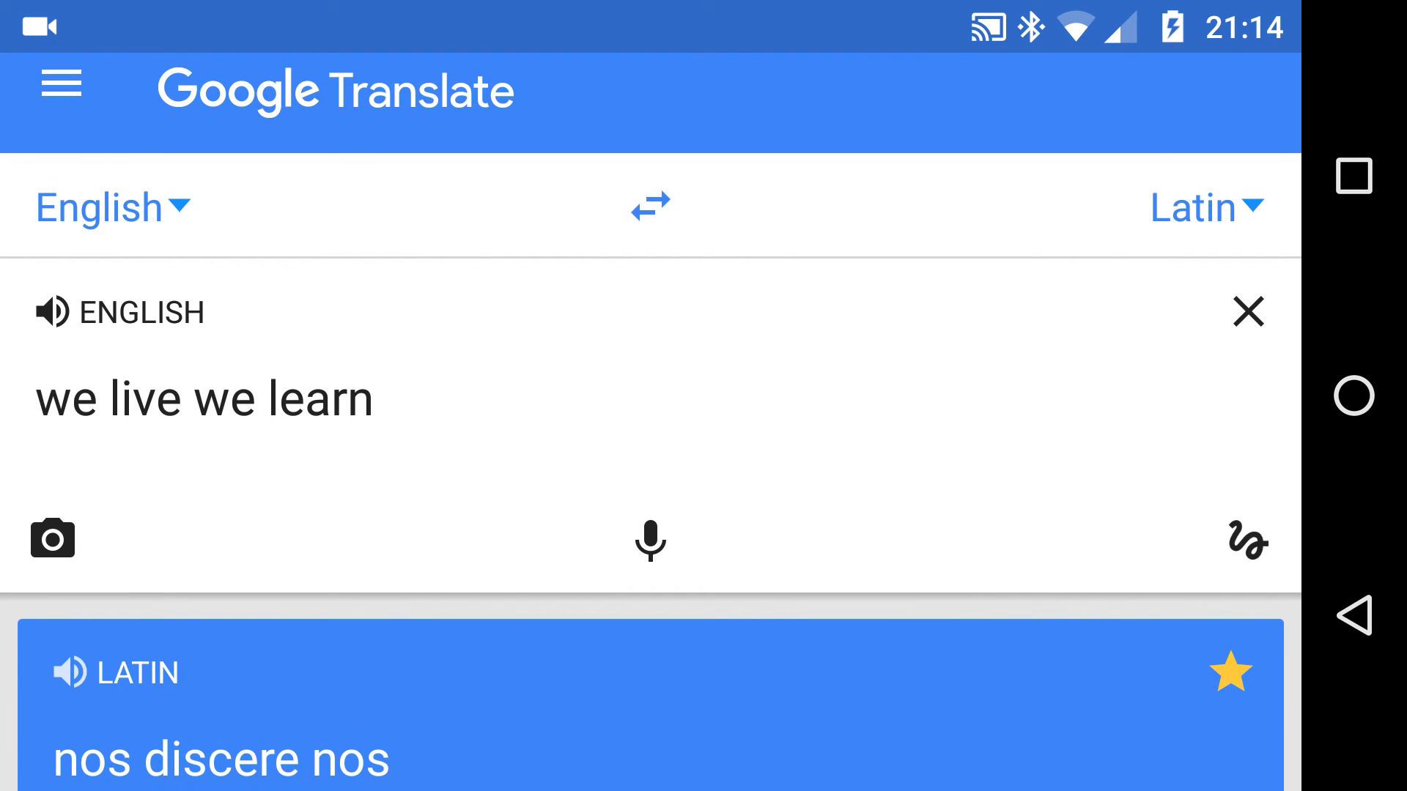
scroll(up, 3)
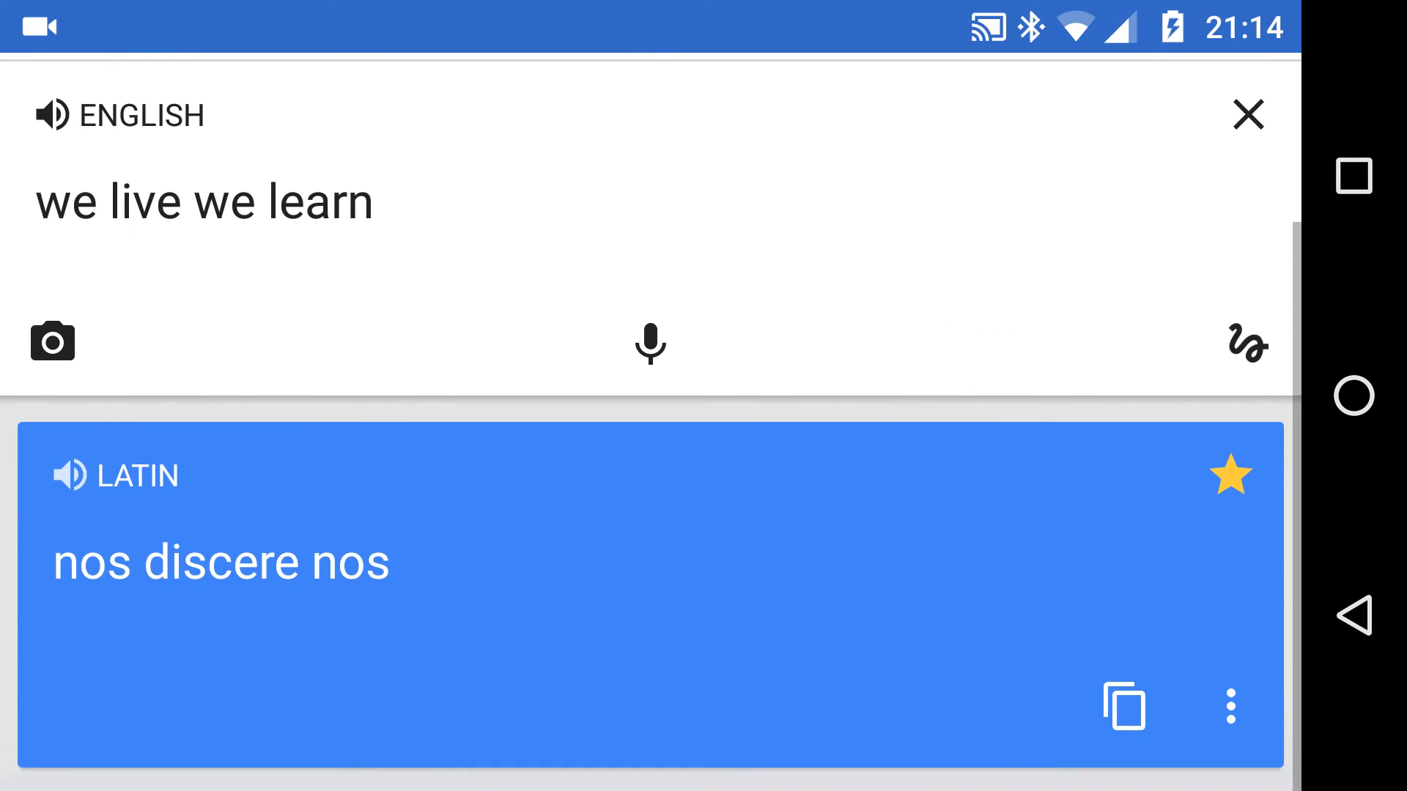
click(1229, 705)
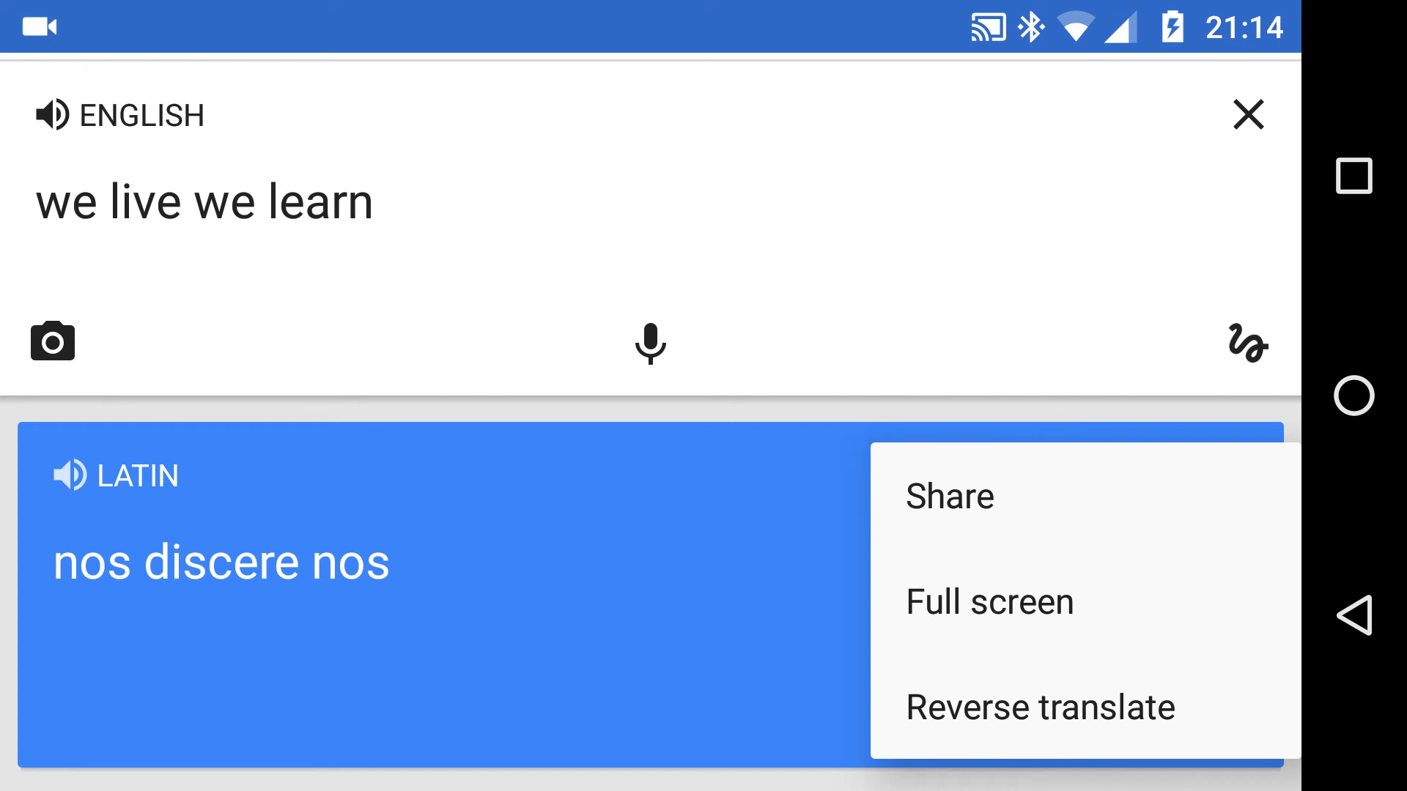